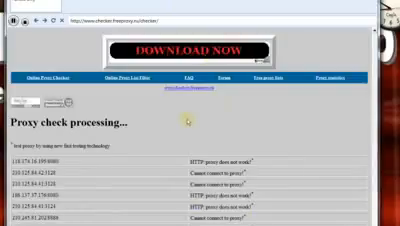
scroll(down, 3)
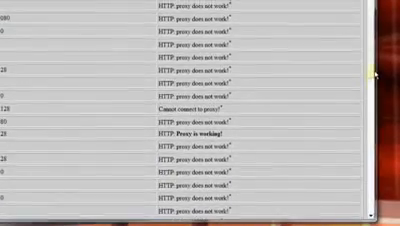
scroll(down, 3)
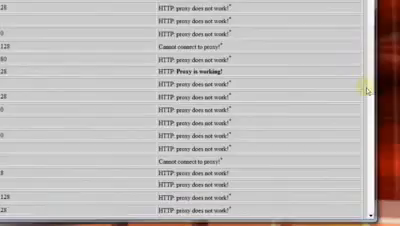
scroll(down, 3)
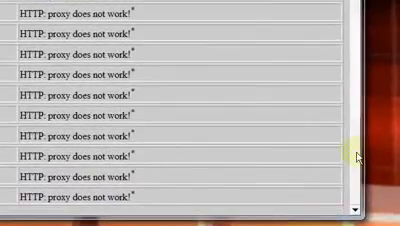